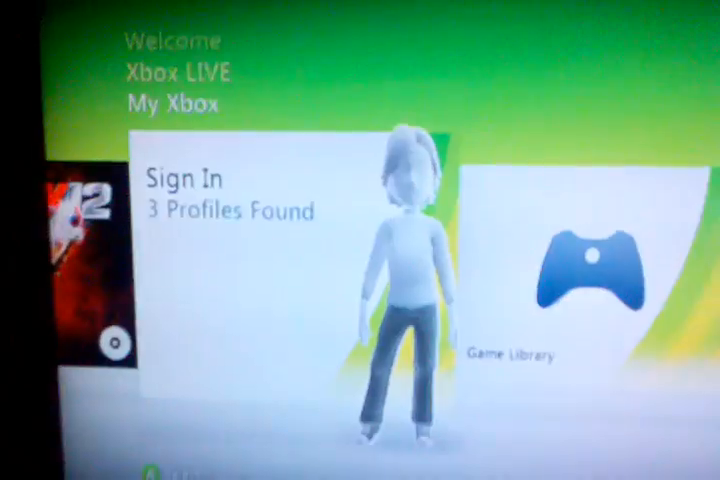
- Choose Sign In (3 Profiles Found) from Welcome to reach the gamer profile chooser
left_click(184, 180)
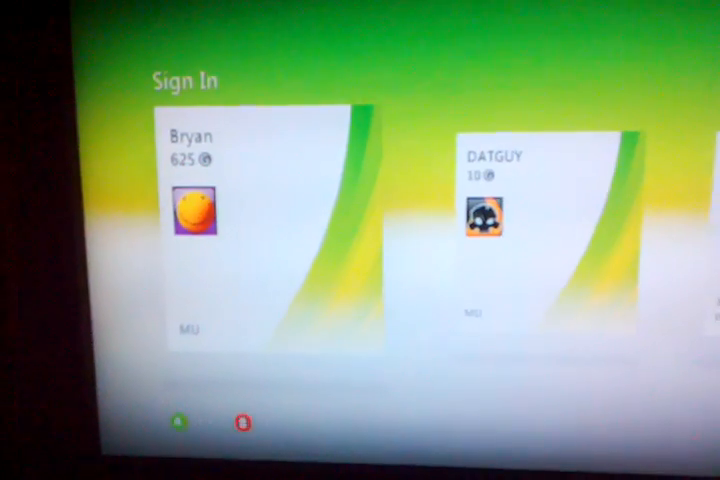